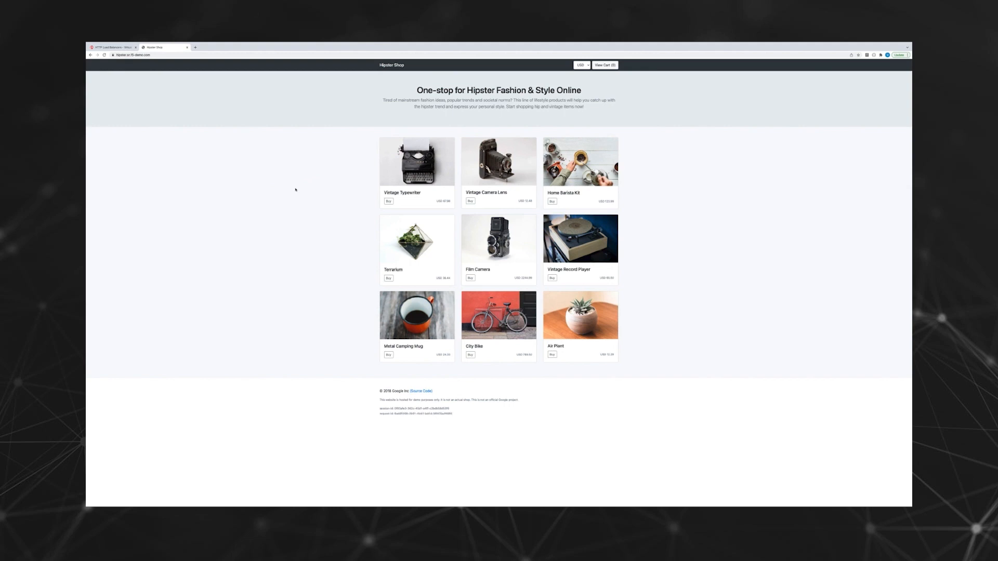
Step: Browse the Vintage Typewriter, Metal Camping Mug and Air Plant product pages
{"action": "left_click", "coordinate": [417, 161]}
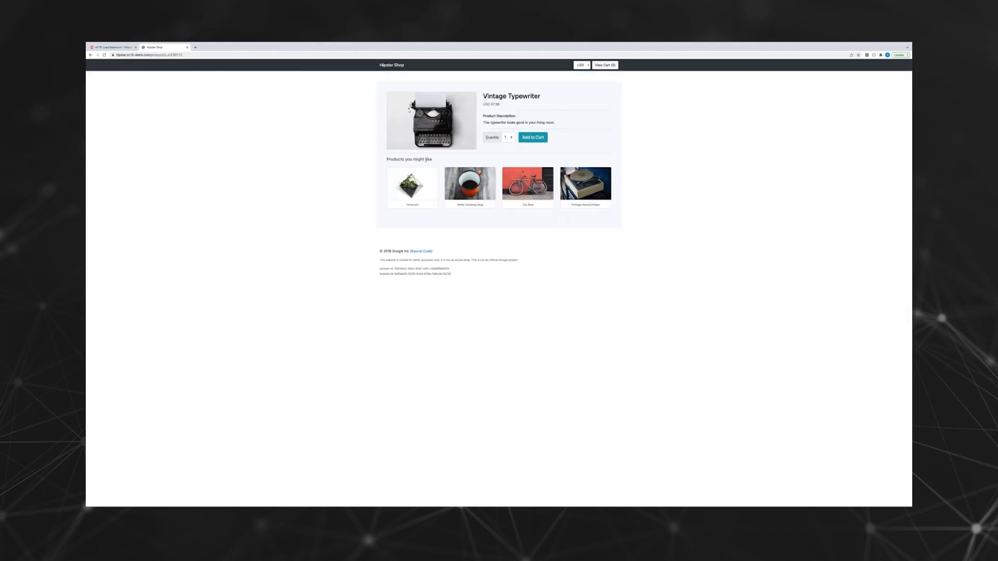
{"action": "left_click", "coordinate": [470, 184]}
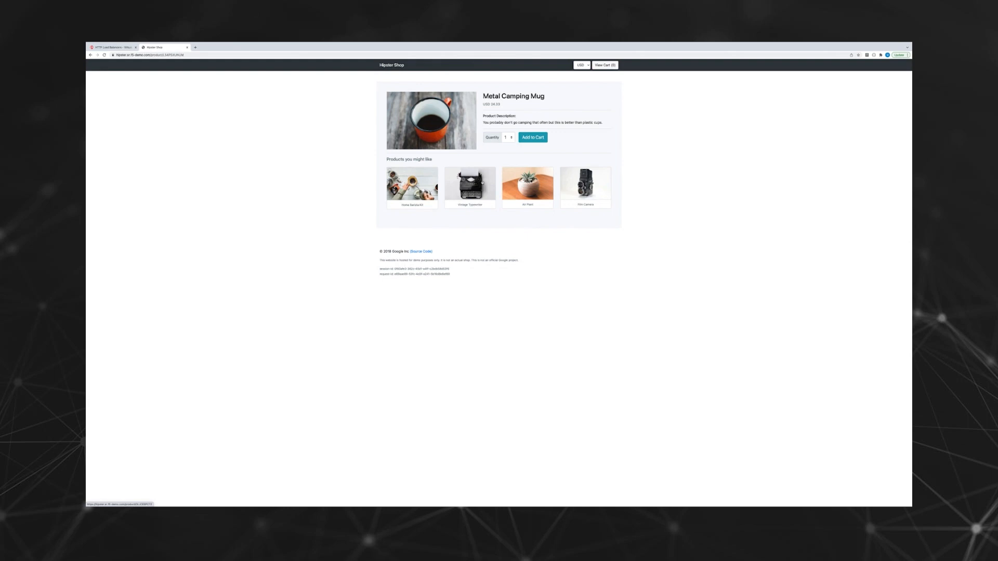
{"action": "left_click", "coordinate": [528, 184]}
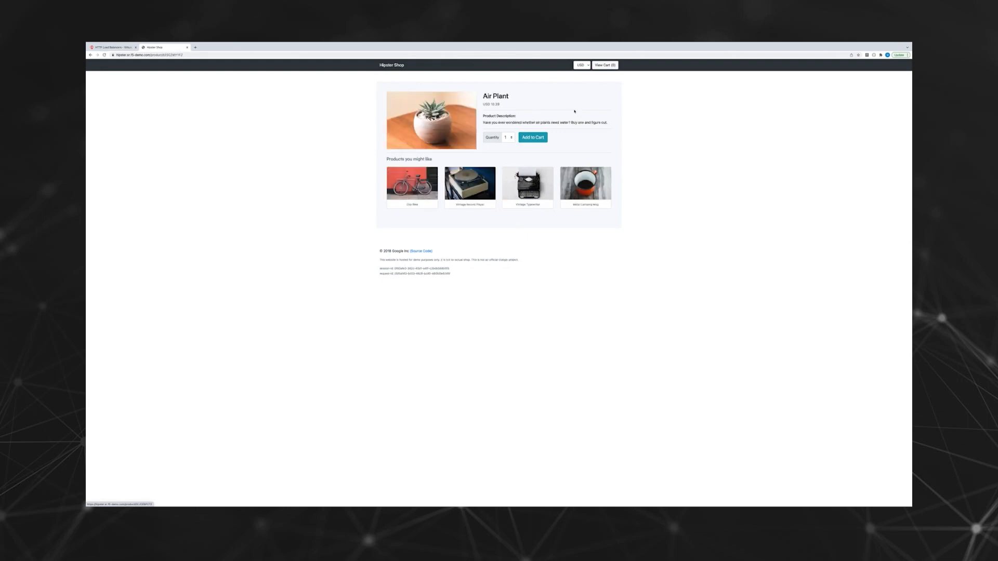
Step: Switch shop prices to JPY and back to USD, then move to the F5 console
{"action": "left_click", "coordinate": [580, 64]}
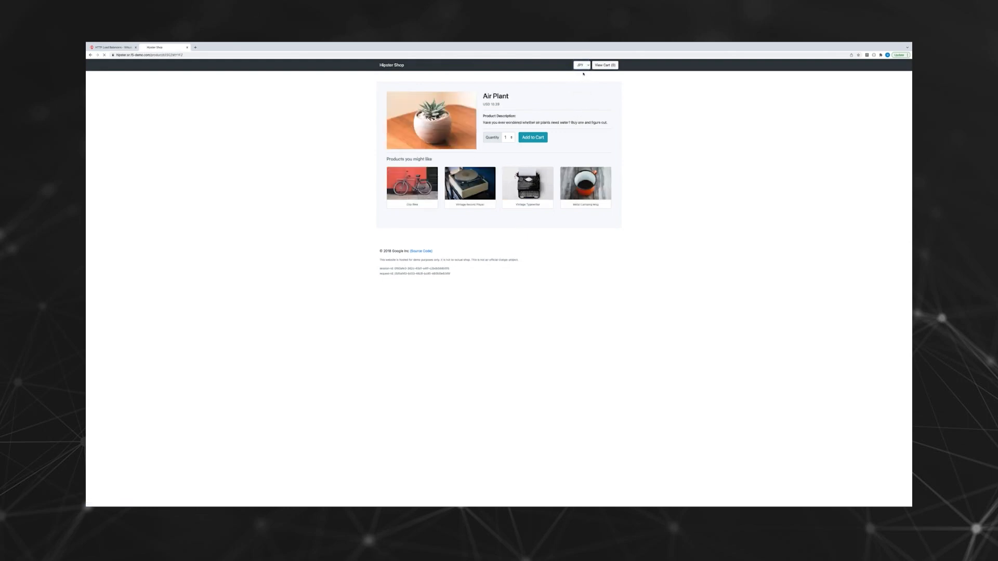
{"action": "left_click", "coordinate": [580, 65]}
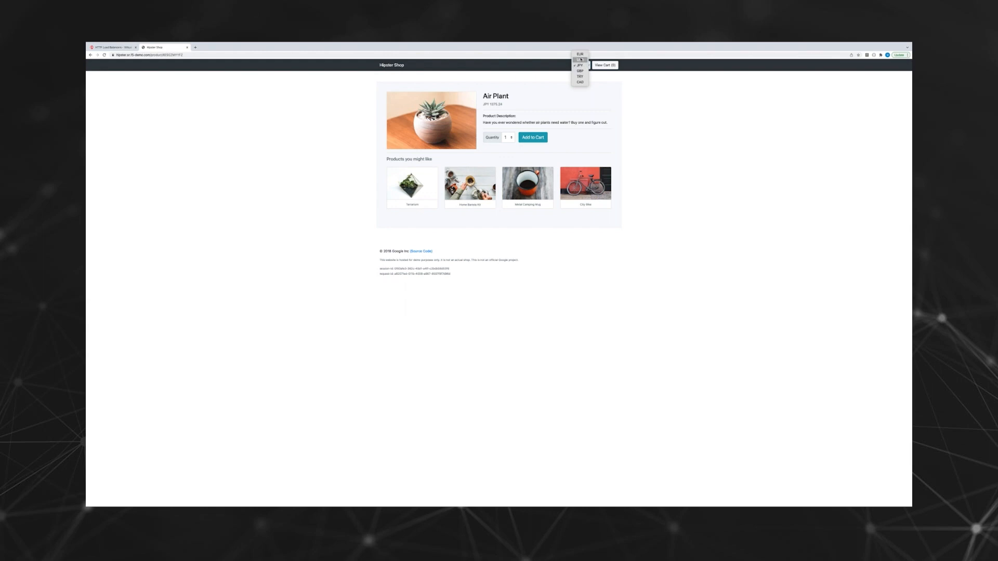
{"action": "left_click", "coordinate": [578, 61]}
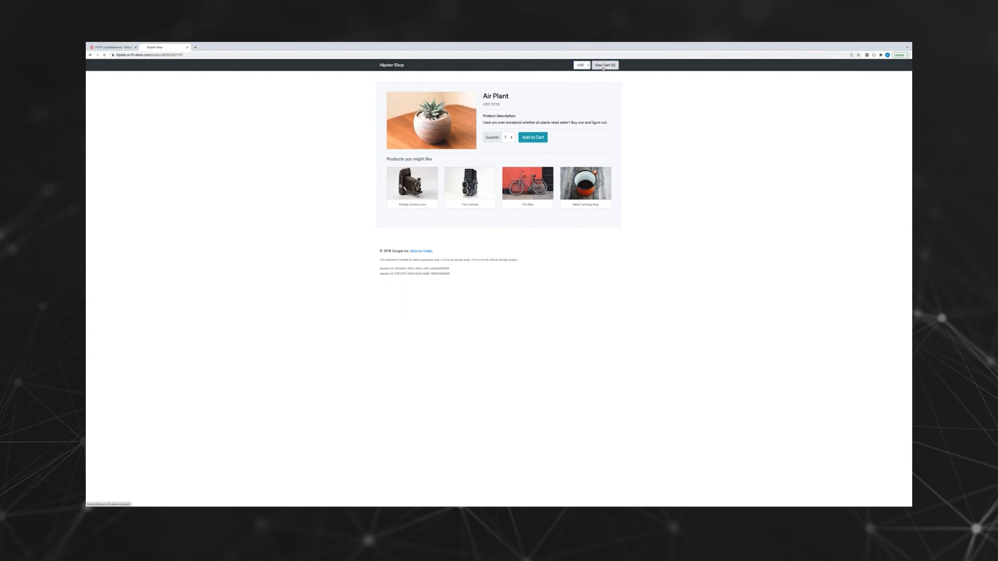
{"action": "left_click", "coordinate": [604, 65]}
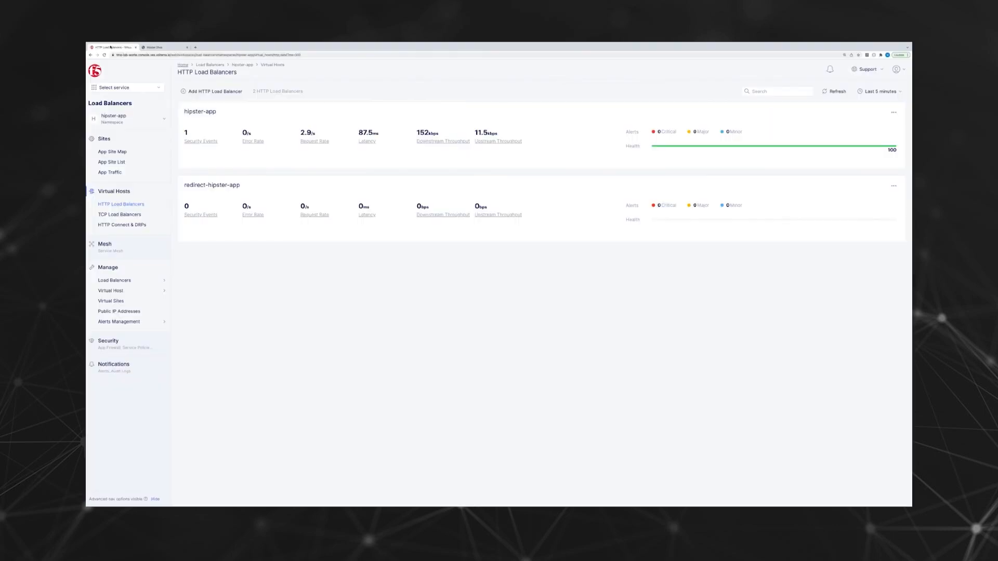
Step: Review hipster-app's performance monitoring dashboard panels
{"action": "left_click", "coordinate": [200, 111]}
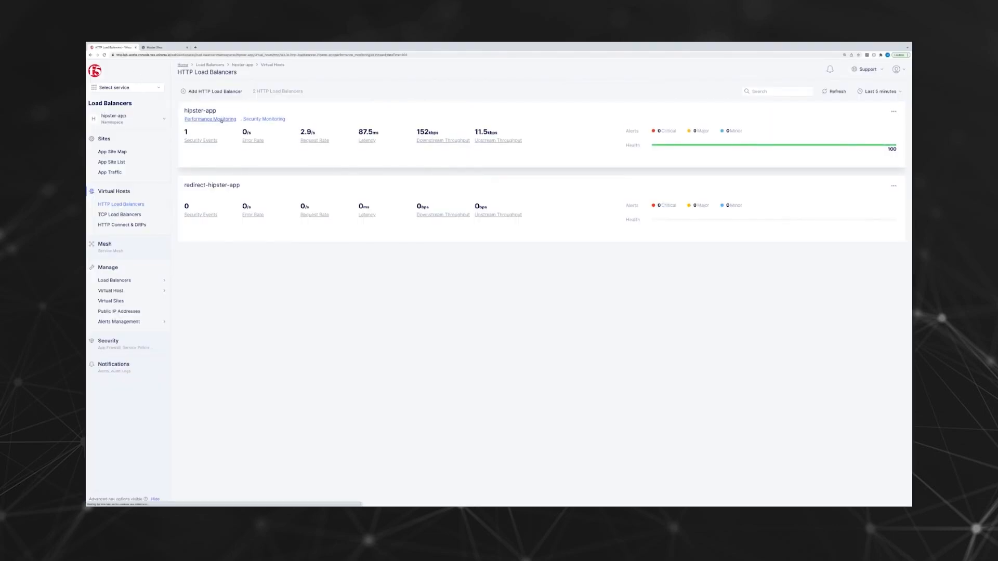
{"action": "left_click", "coordinate": [210, 118]}
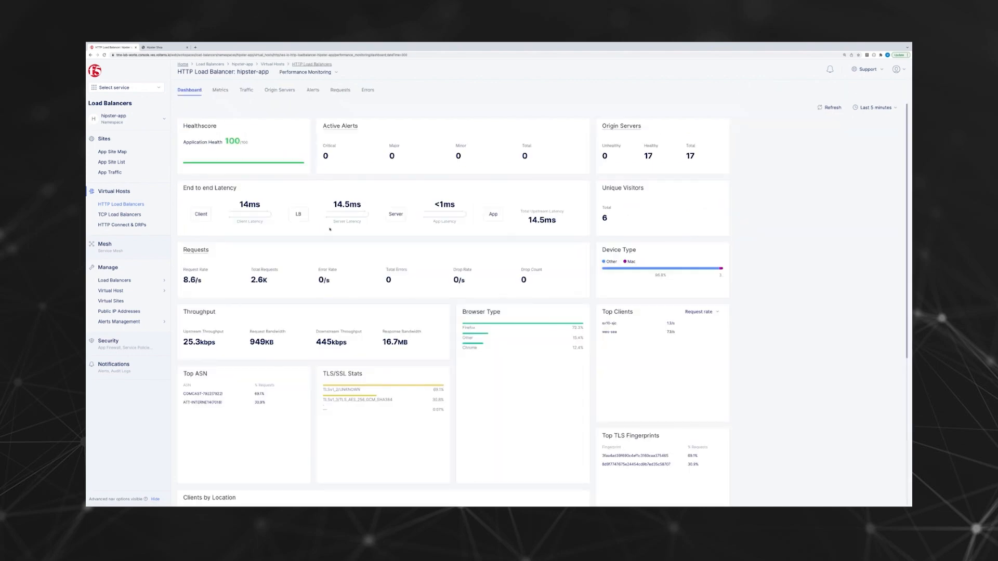
{"action": "scroll", "scroll_direction": "down", "scroll_amount": 3}
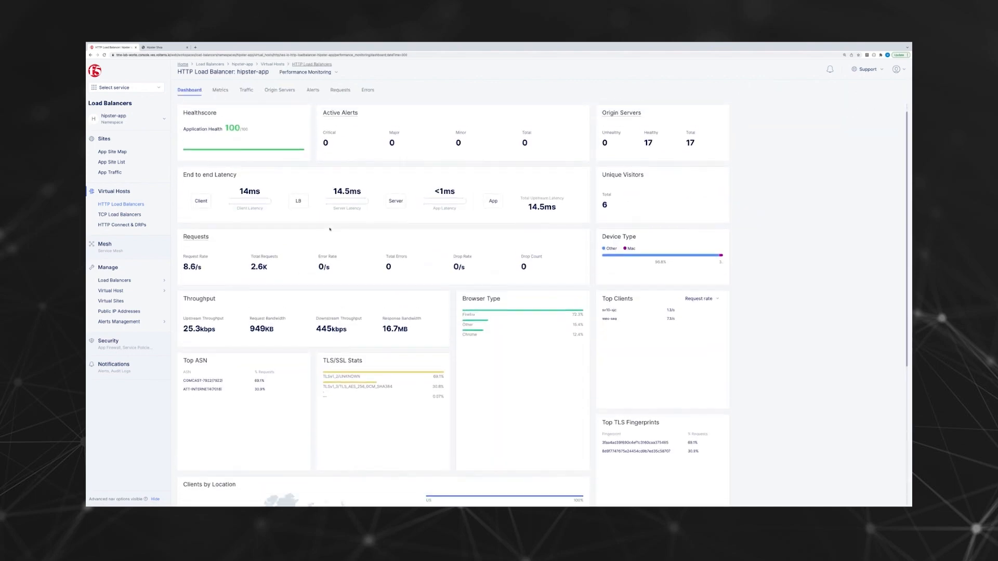
{"action": "scroll", "scroll_direction": "down", "scroll_amount": 3}
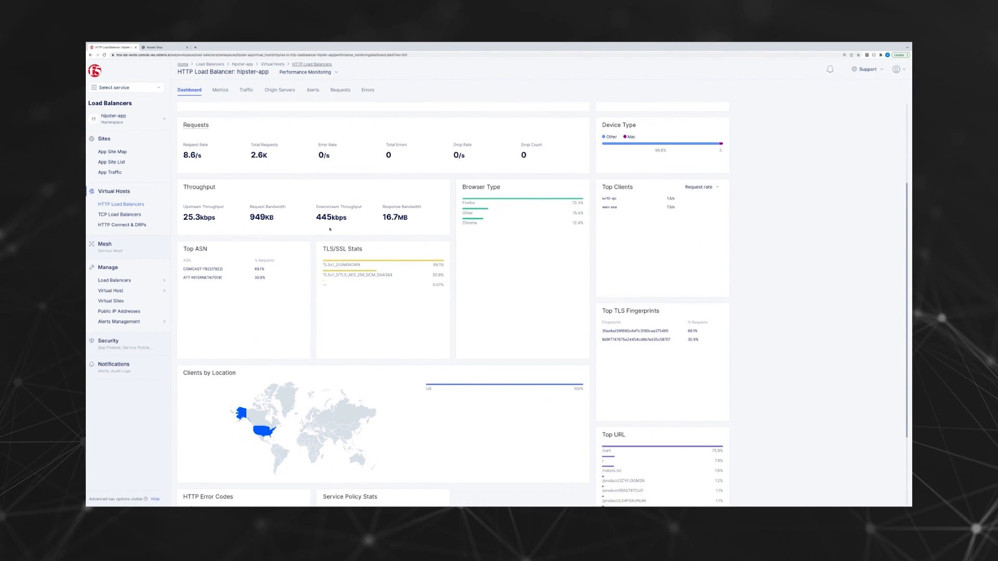
{"action": "scroll", "scroll_direction": "down", "scroll_amount": 3}
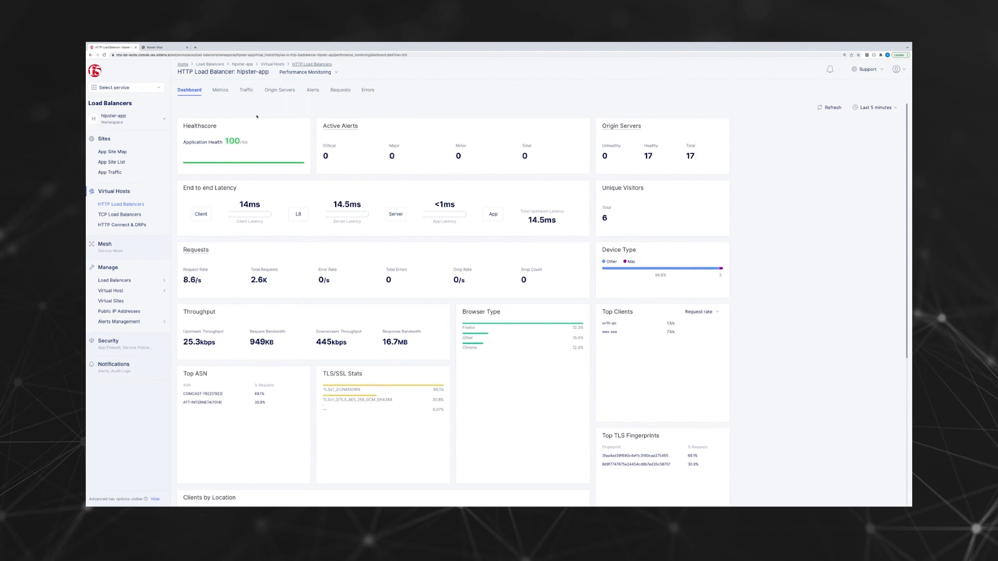
Step: Review hipster-app's request rate metrics and request log, then head to its load balancer settings
{"action": "left_click", "coordinate": [220, 89]}
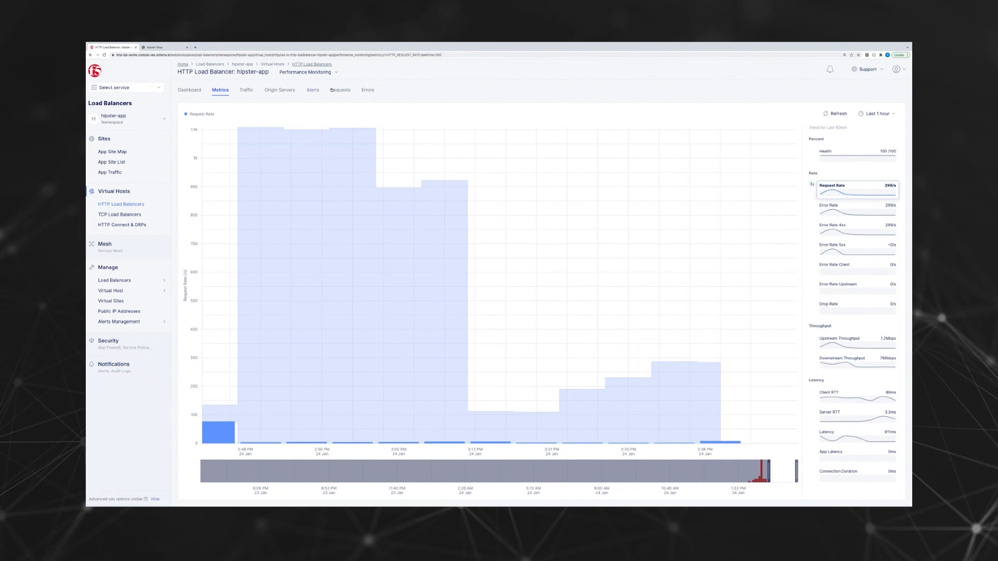
{"action": "left_click", "coordinate": [340, 90]}
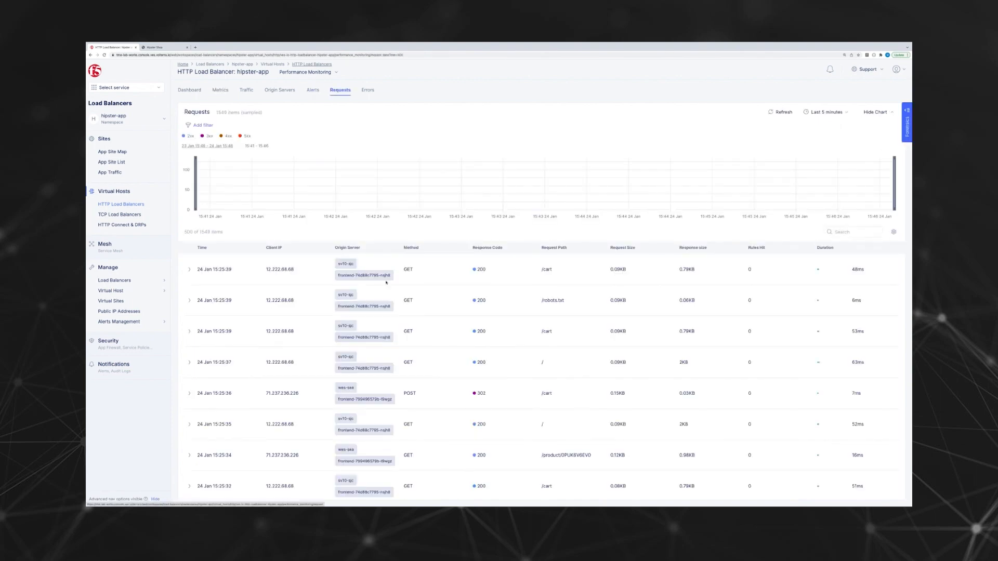
{"action": "left_click", "coordinate": [308, 72]}
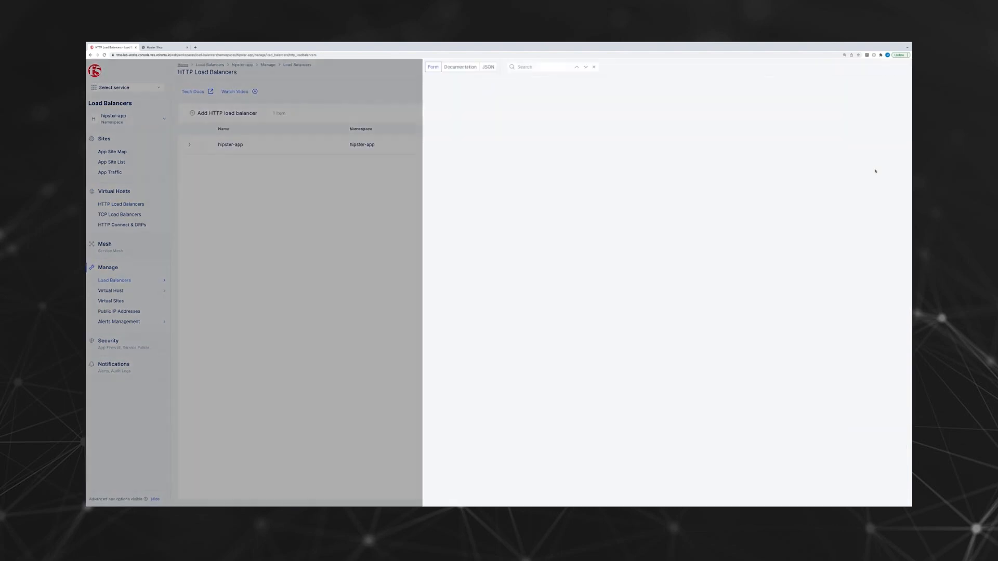
Step: Inspect Security Configuration, note DDoS Mitigation Rules are unconfigured, and cancel without saving
{"action": "left_click", "coordinate": [227, 113]}
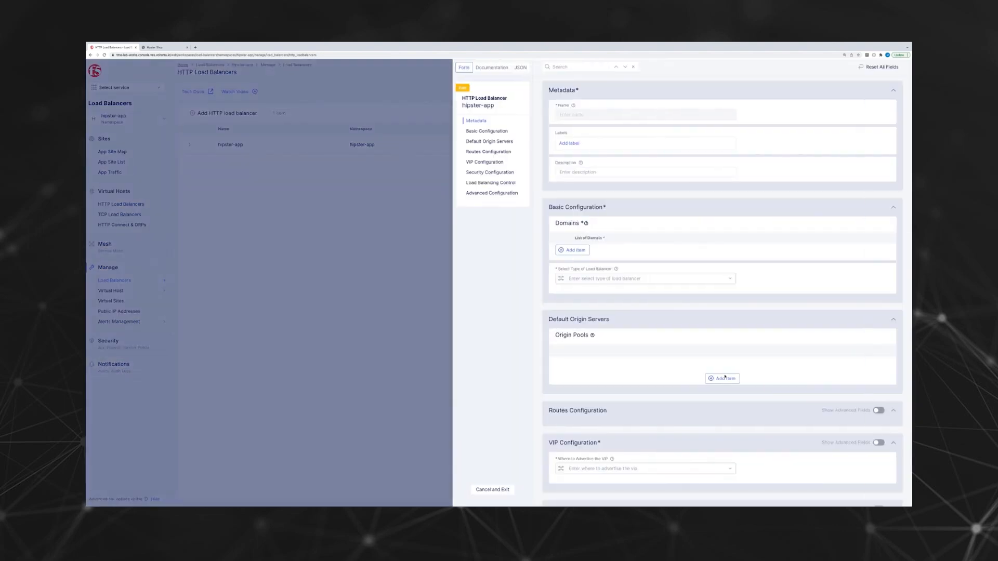
{"action": "scroll", "scroll_direction": "down", "scroll_amount": 3}
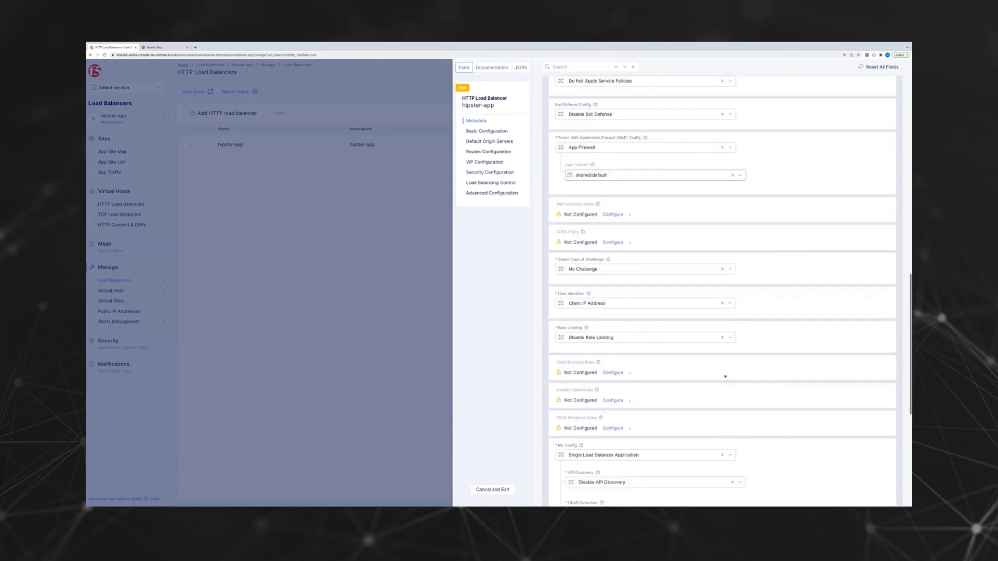
{"action": "scroll", "scroll_direction": "down", "scroll_amount": 3}
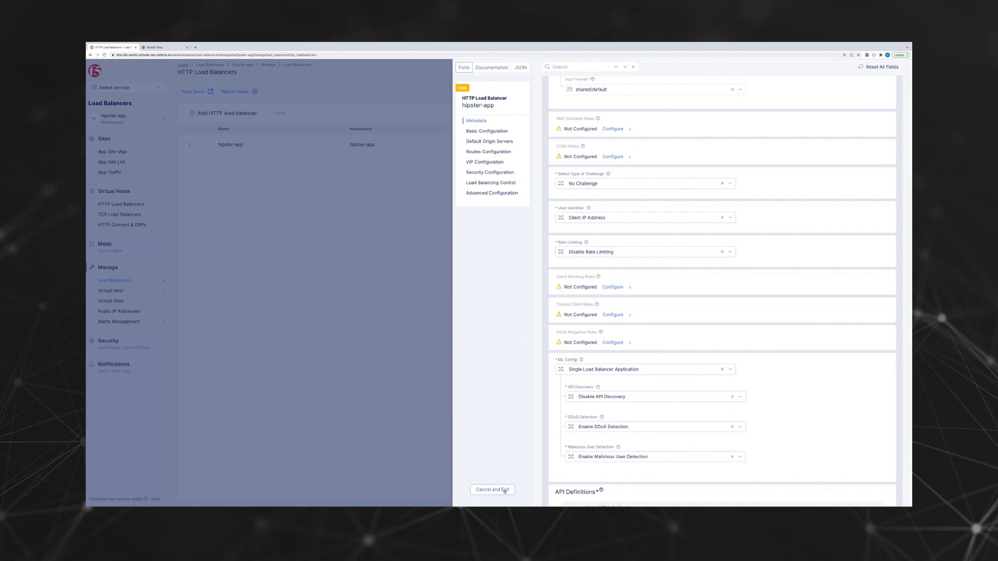
{"action": "left_click", "coordinate": [492, 490]}
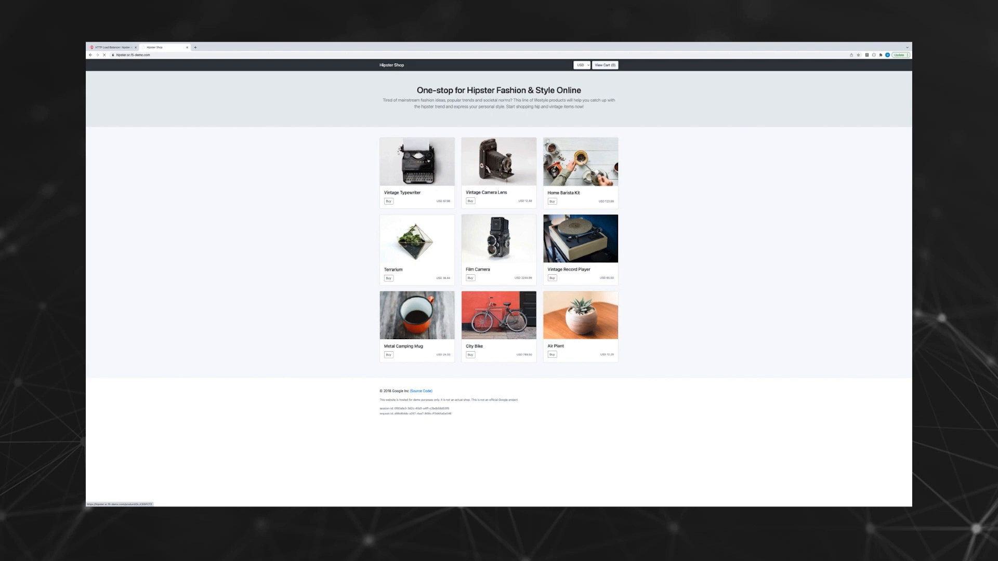
Step: Add Vintage Typewriter and Vintage Record Player to the cart and view it
{"action": "left_click", "coordinate": [416, 161]}
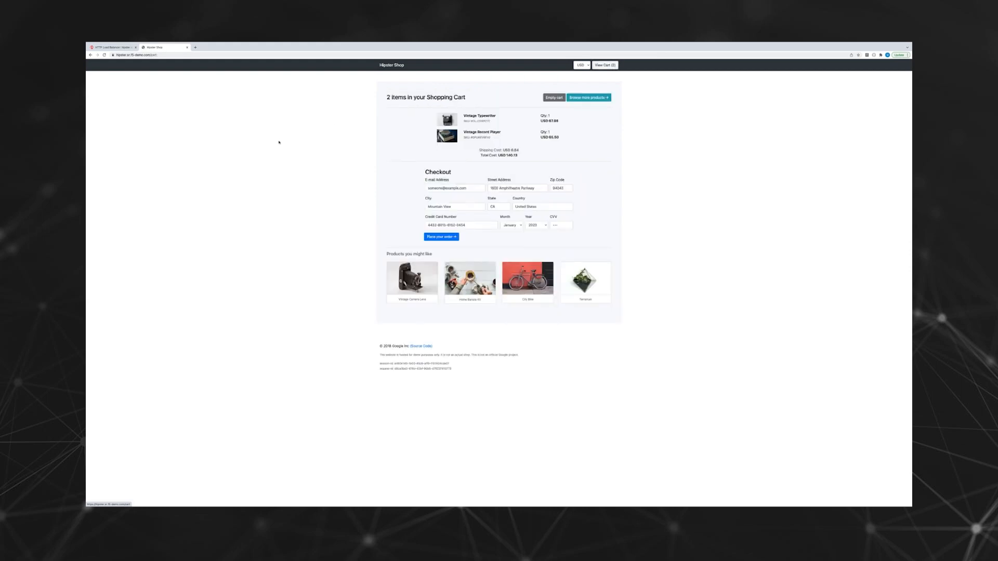
{"action": "left_click", "coordinate": [112, 47]}
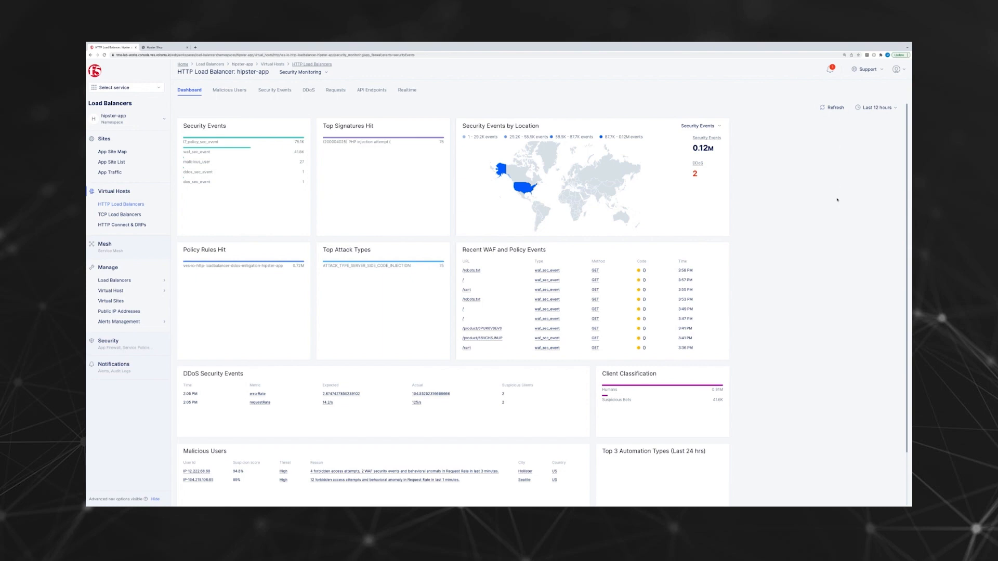
Step: Review the DDoS events list and the requestRate event's suspicious sources, then edit hipster-app
{"action": "left_click", "coordinate": [308, 90]}
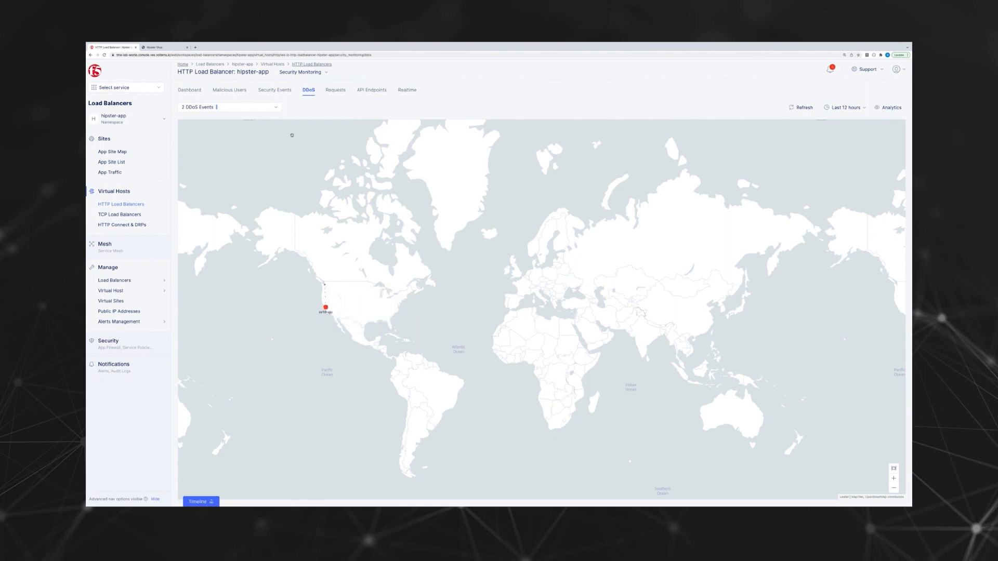
{"action": "left_click", "coordinate": [229, 107]}
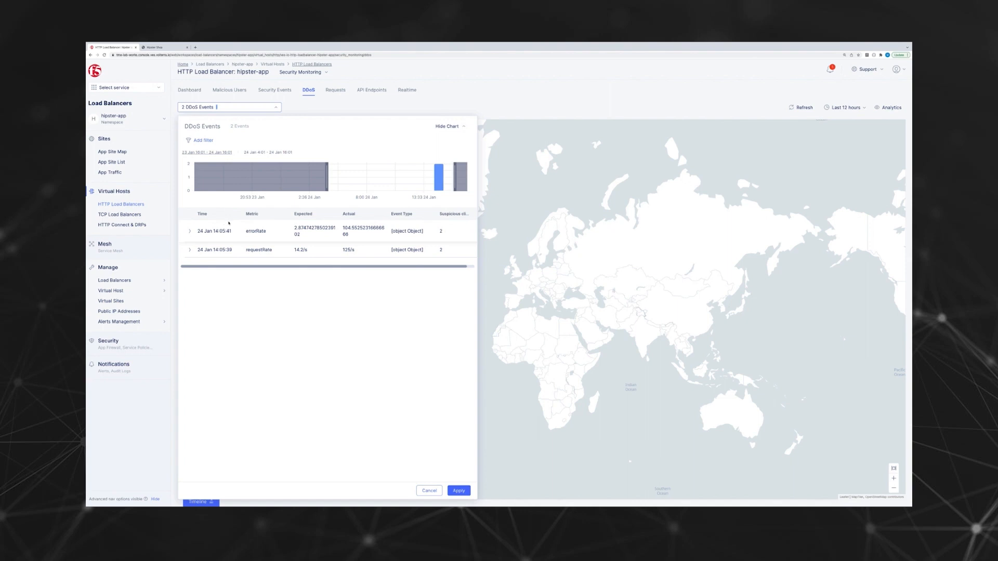
{"action": "left_click", "coordinate": [189, 249]}
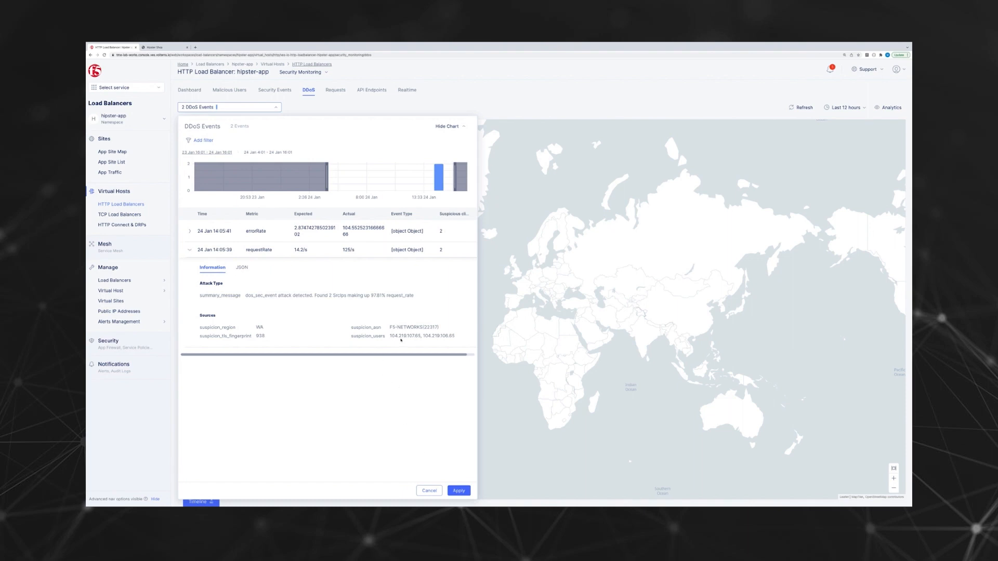
{"action": "mouse_move", "coordinate": [392, 435]}
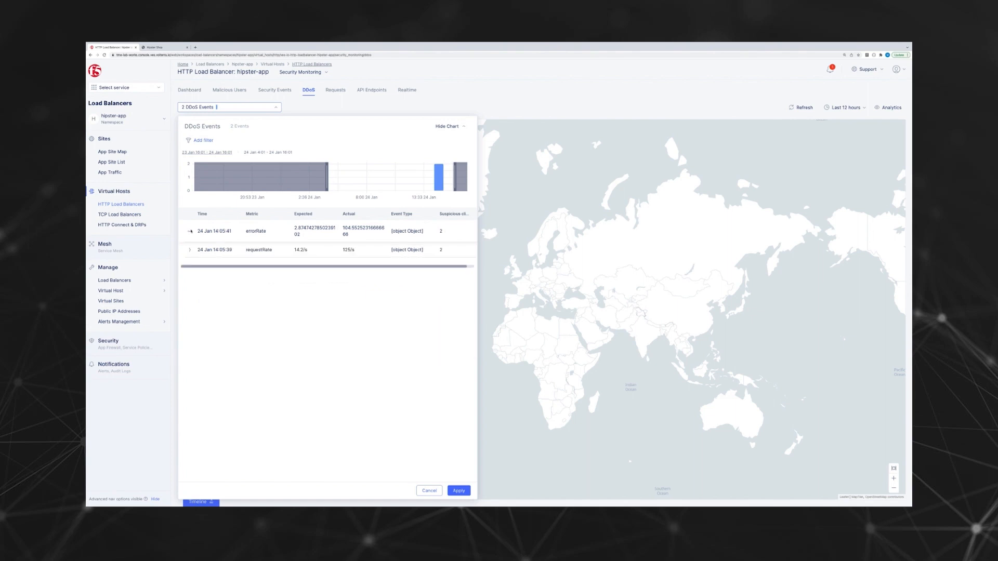
{"action": "left_click", "coordinate": [430, 490]}
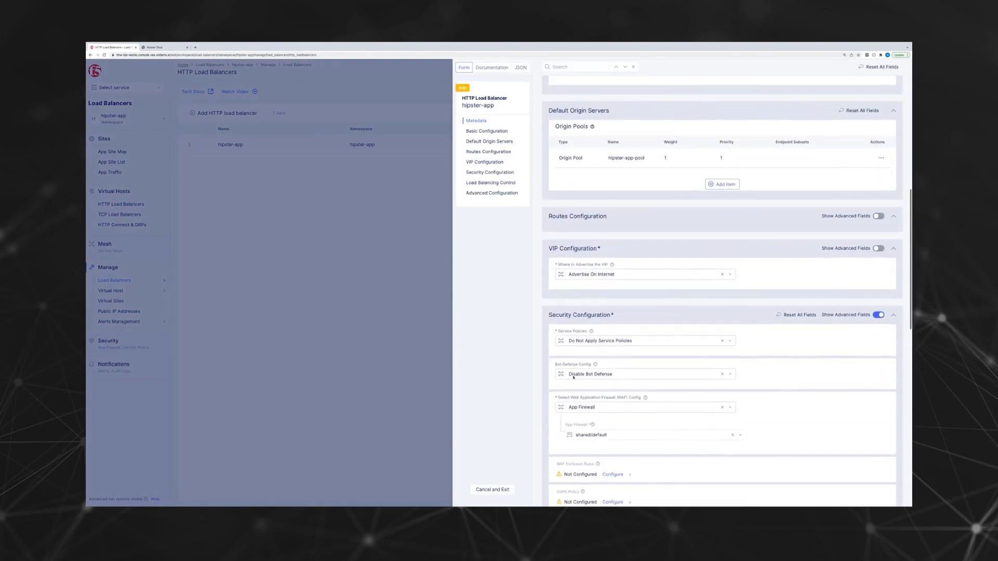
Step: Add DDoS mitigation rule block-by-ip blocking IP source 54.186.92.6/32 and apply it
{"action": "scroll", "scroll_direction": "down", "scroll_amount": 3}
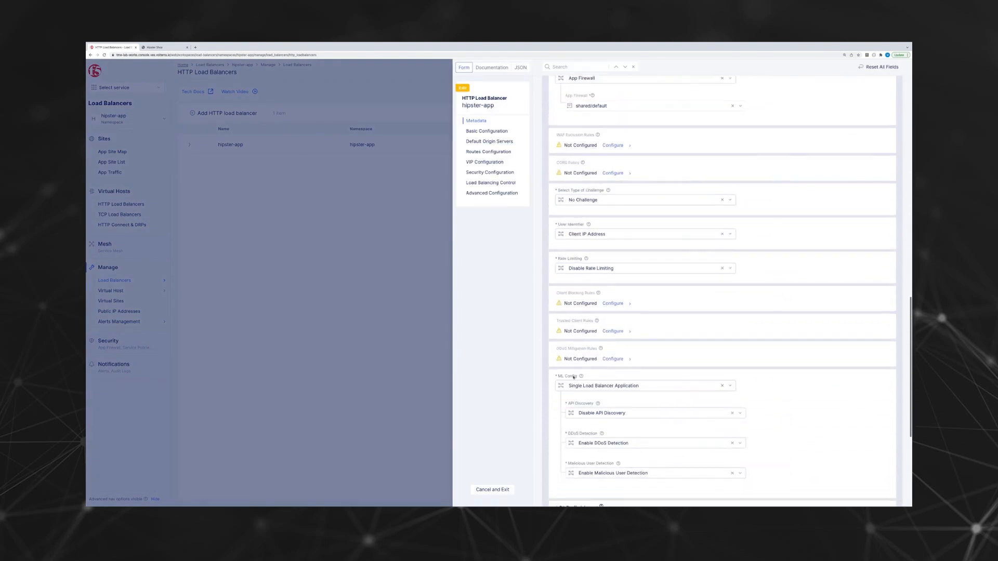
{"action": "left_click", "coordinate": [612, 359]}
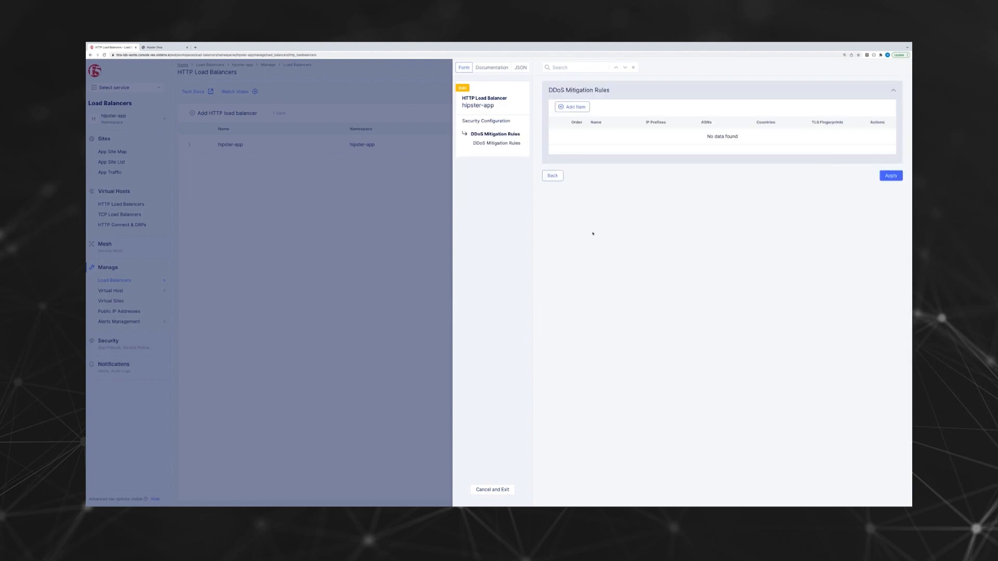
{"action": "left_click", "coordinate": [571, 107]}
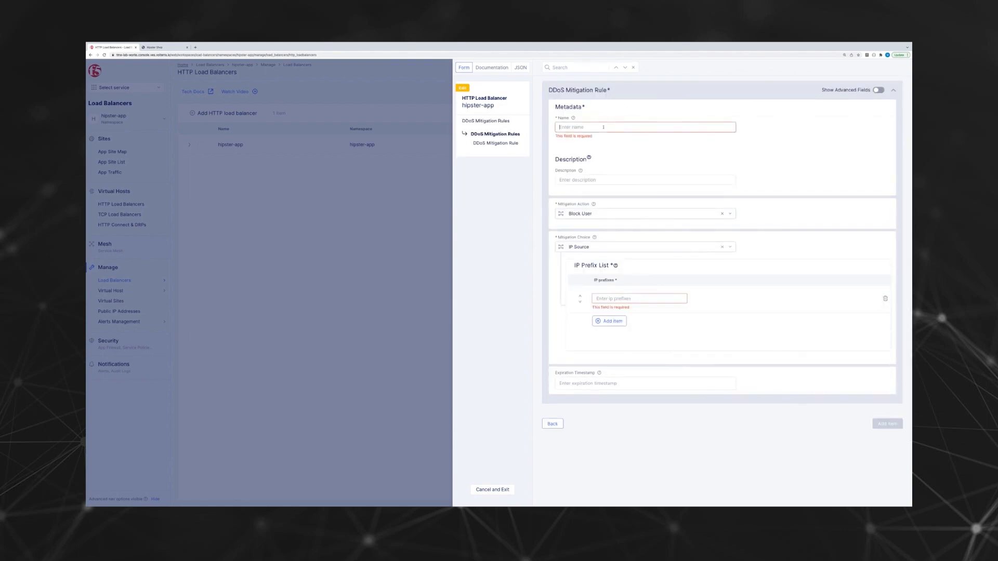
{"action": "type", "text": "block-by-ip"}
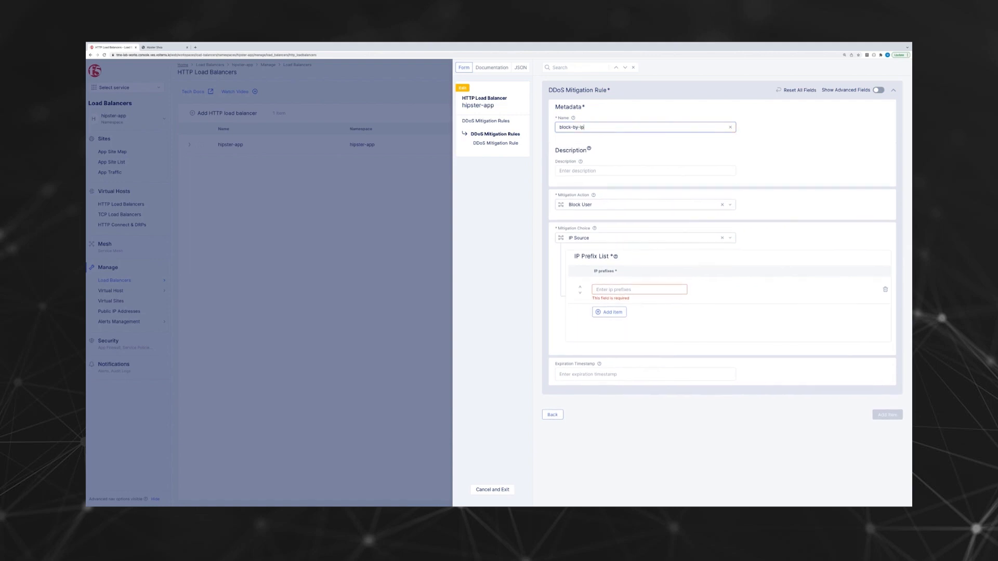
{"action": "type", "text": "54.186.92.6"}
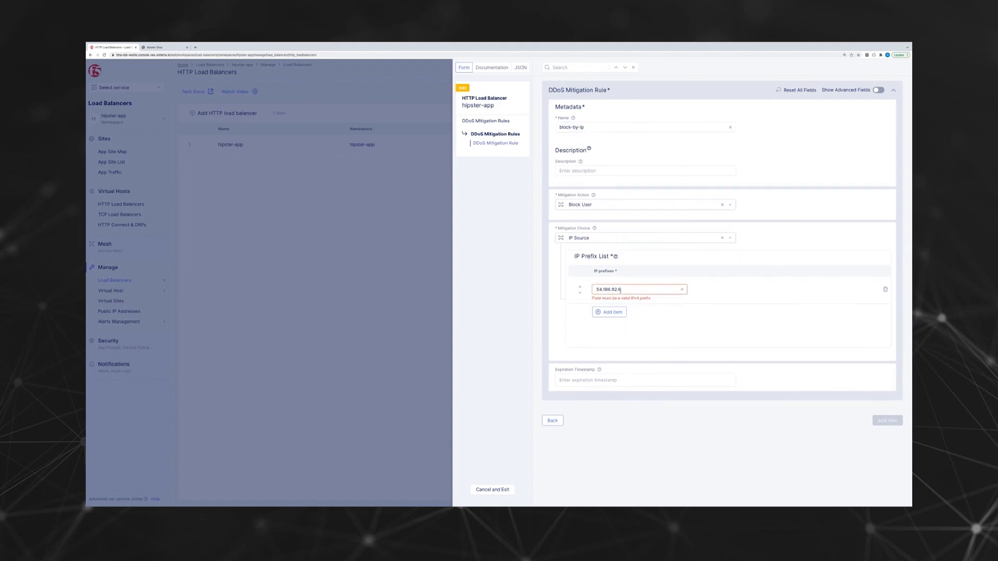
{"action": "type", "text": "/32"}
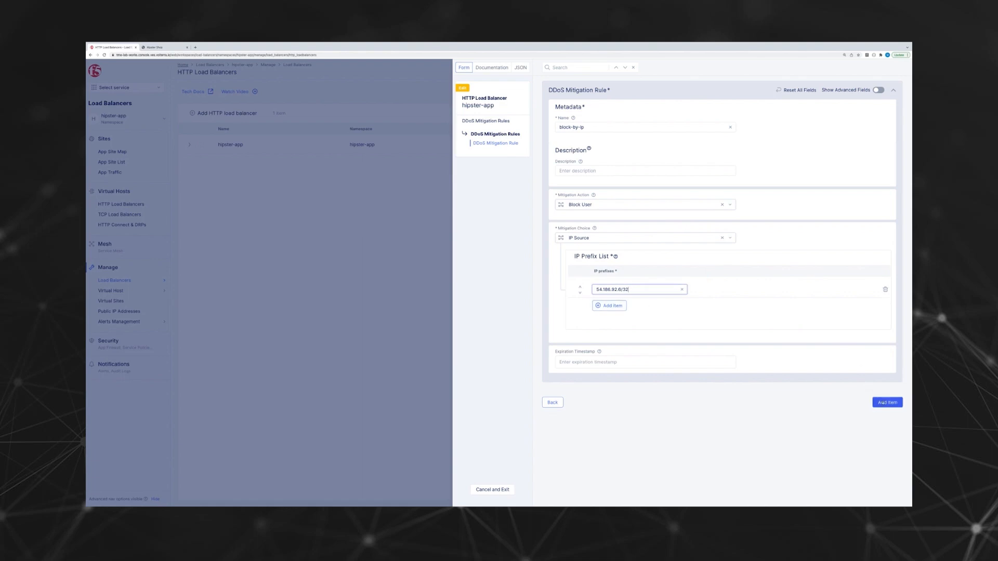
{"action": "left_click", "coordinate": [886, 402]}
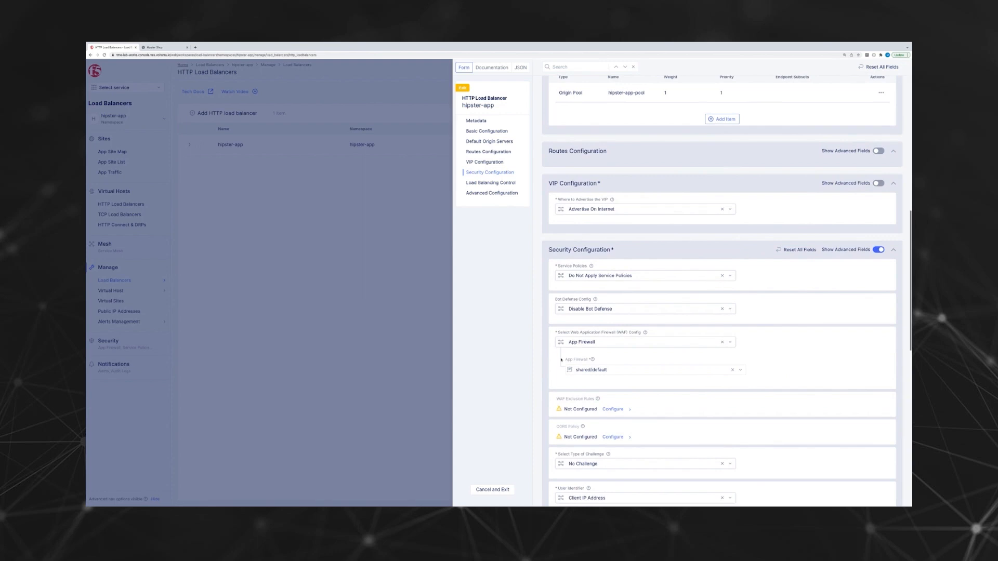
Step: Save and exit the hipster-app load balancer, then return to Hipster Shop
{"action": "scroll", "scroll_direction": "down", "scroll_amount": 3}
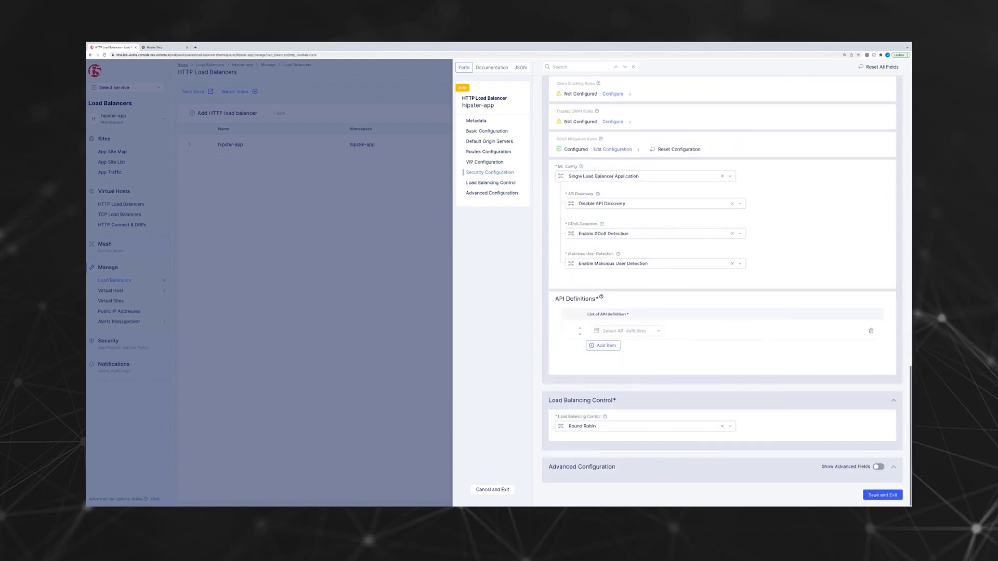
{"action": "left_click", "coordinate": [882, 495]}
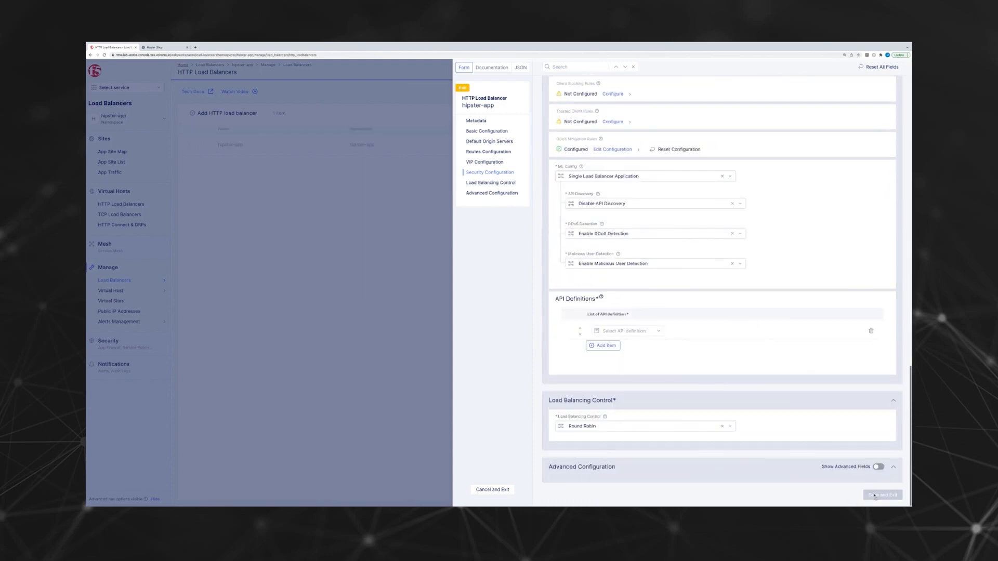
{"action": "left_click", "coordinate": [882, 495]}
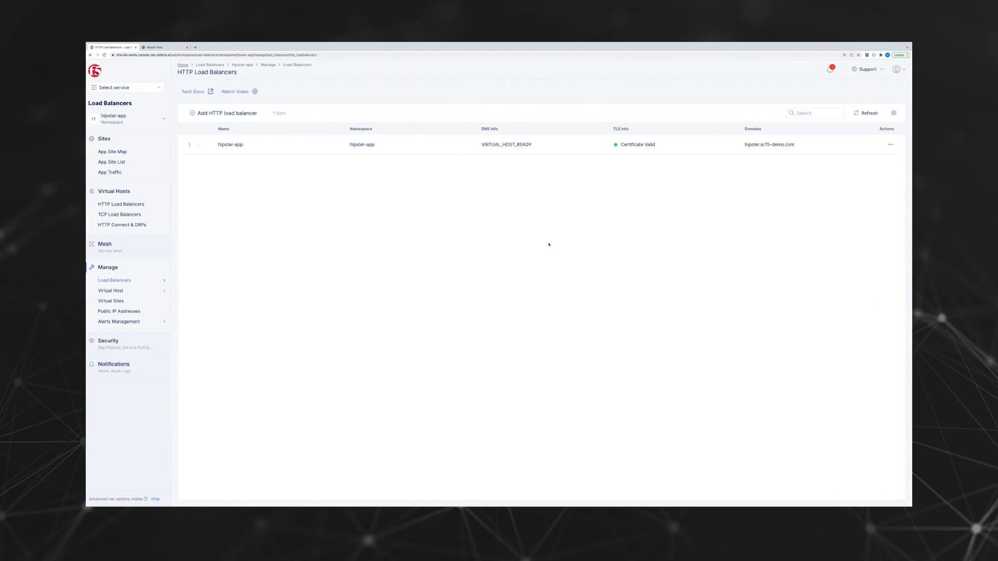
{"action": "mouse_move", "coordinate": [452, 211]}
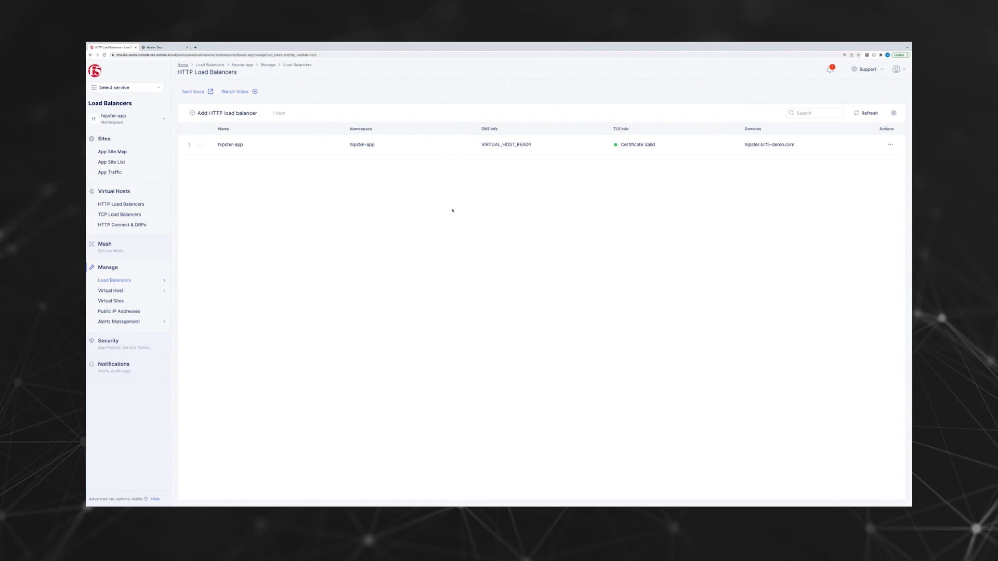
{"action": "left_click", "coordinate": [162, 47]}
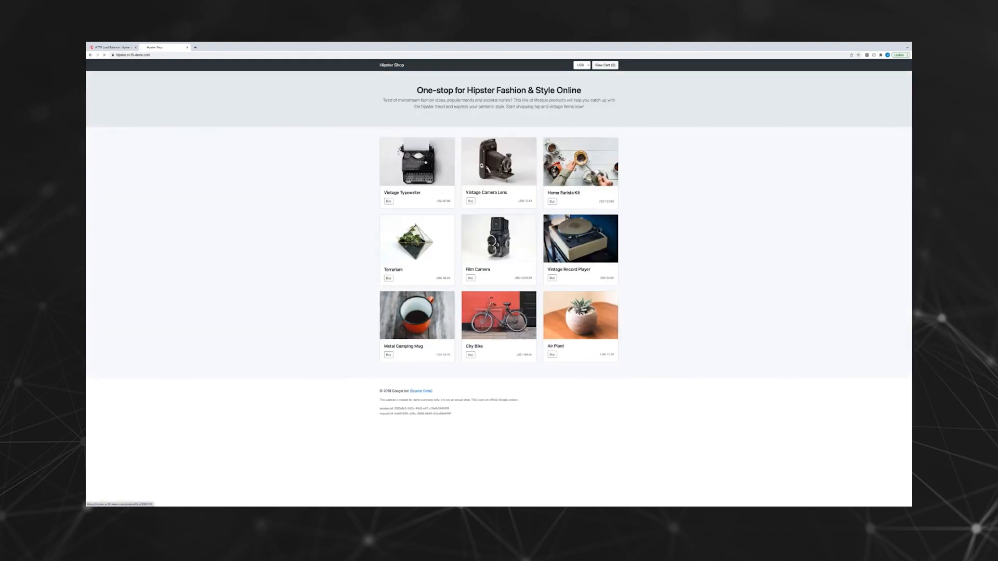
Step: Browse the Vintage Typewriter and Home Barista Kit pages, then return to the console
{"action": "left_click", "coordinate": [417, 160]}
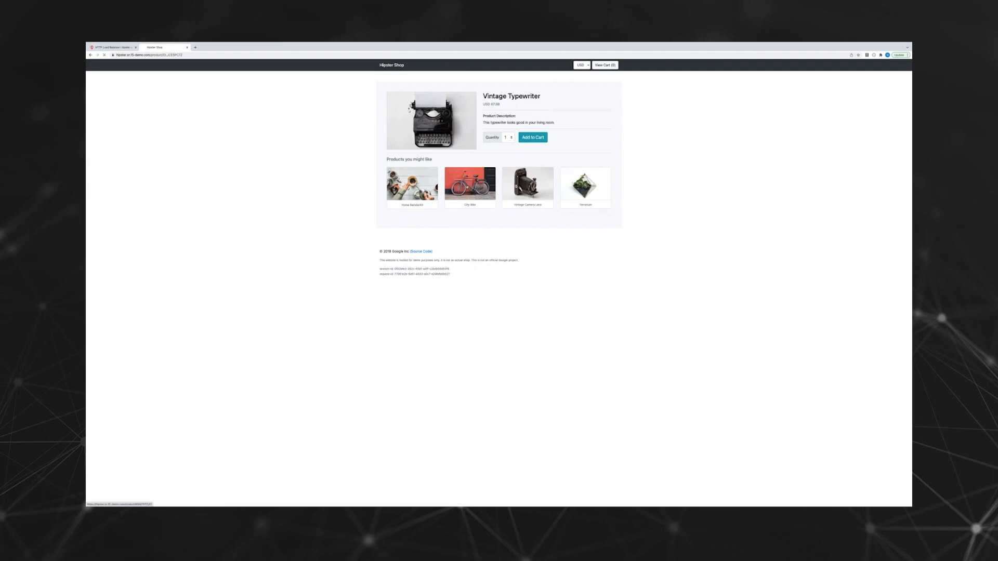
{"action": "left_click", "coordinate": [470, 185]}
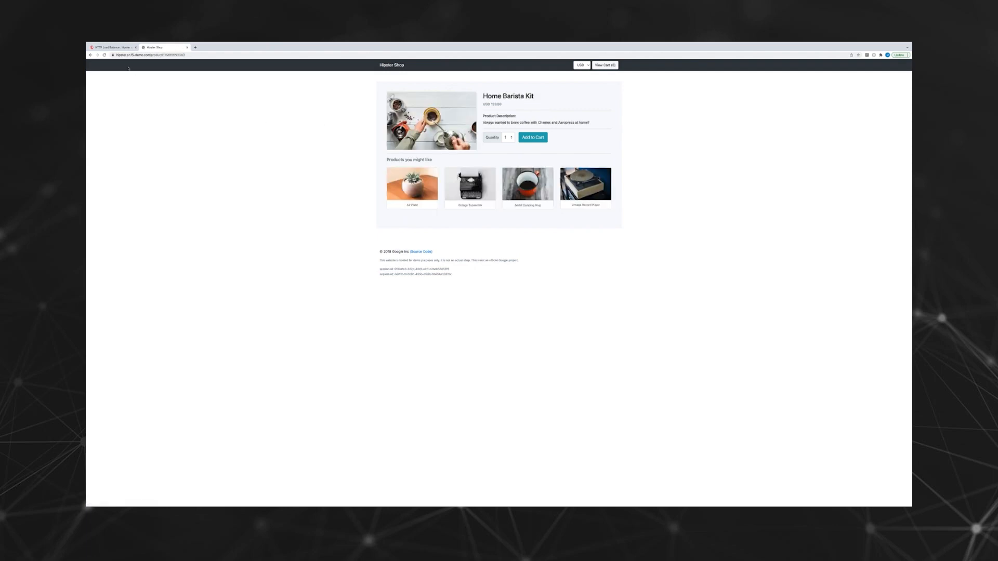
{"action": "left_click", "coordinate": [114, 47]}
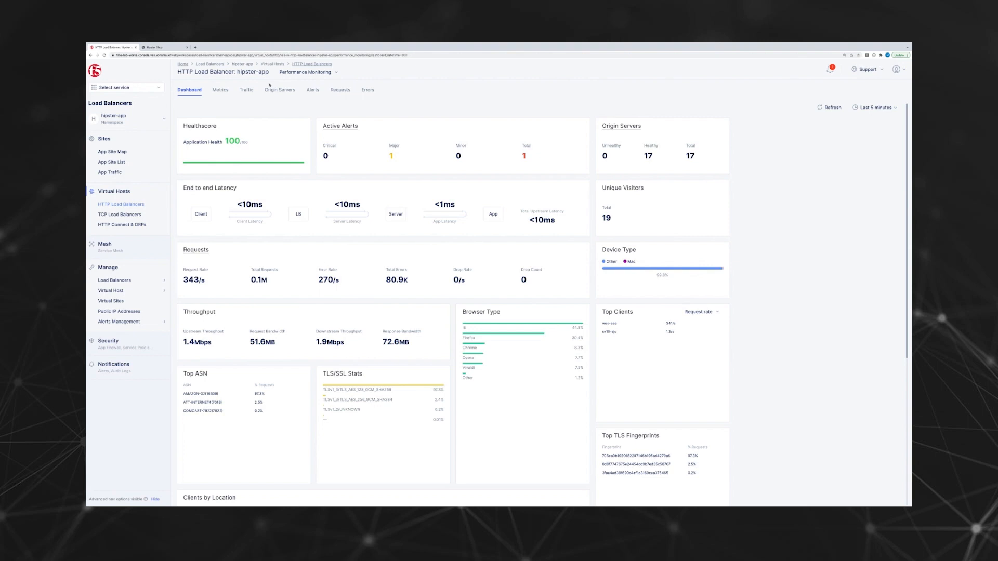
Step: Switch hipster-app from Performance Monitoring to the Security Monitoring dashboard
{"action": "left_click", "coordinate": [308, 72]}
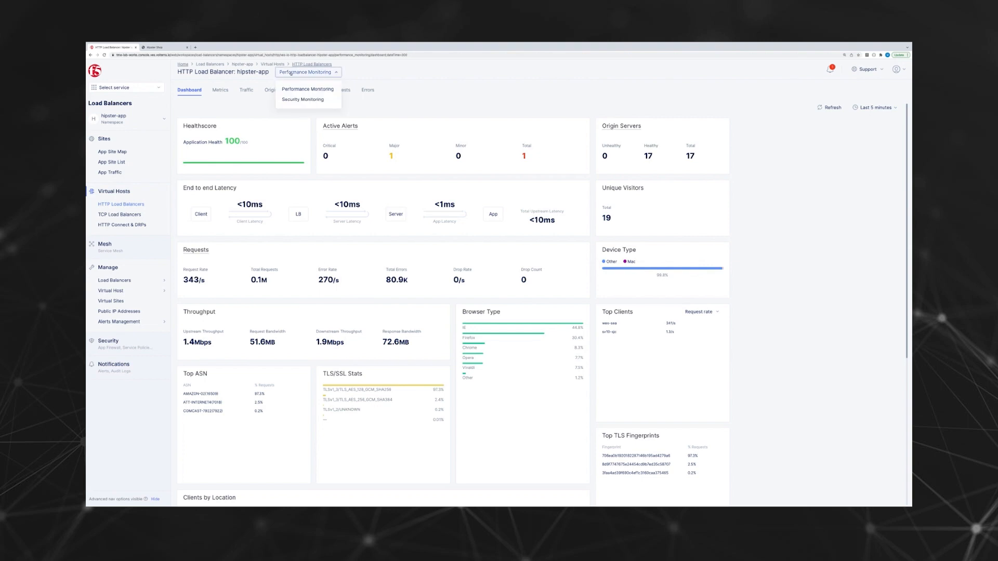
{"action": "left_click", "coordinate": [303, 100]}
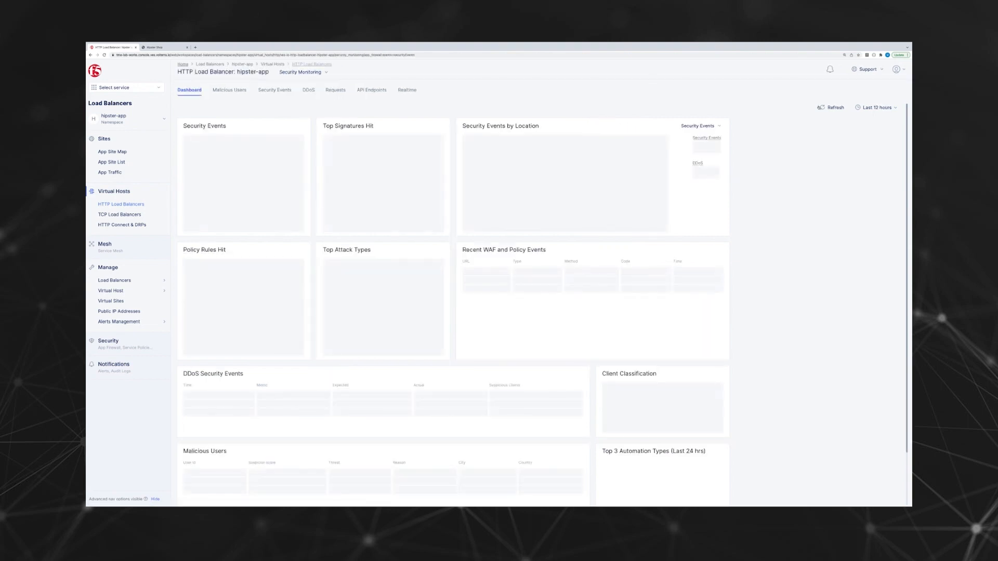